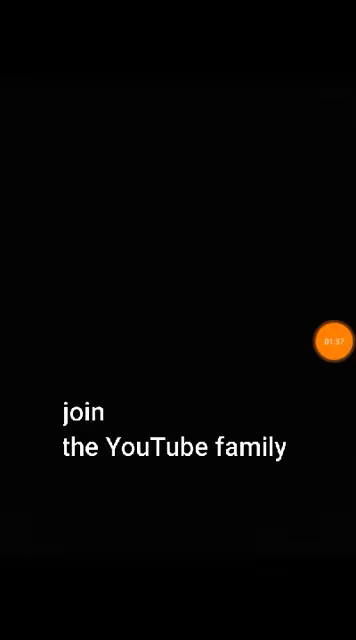
Expand the floating recorder bubble to show its pause and stop controls.
{"action": "left_click", "coordinate": [332, 340]}
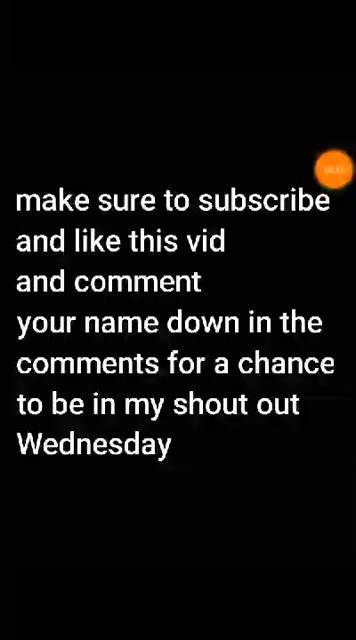
{"action": "left_click", "coordinate": [328, 162]}
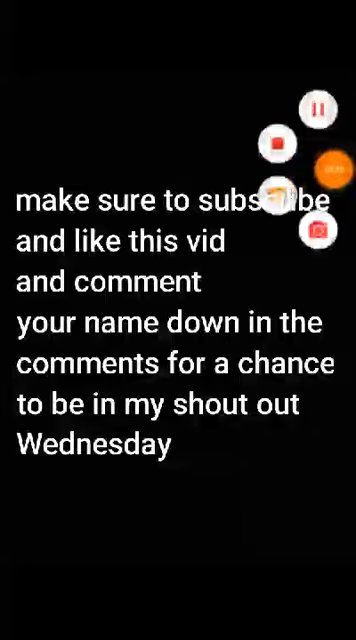